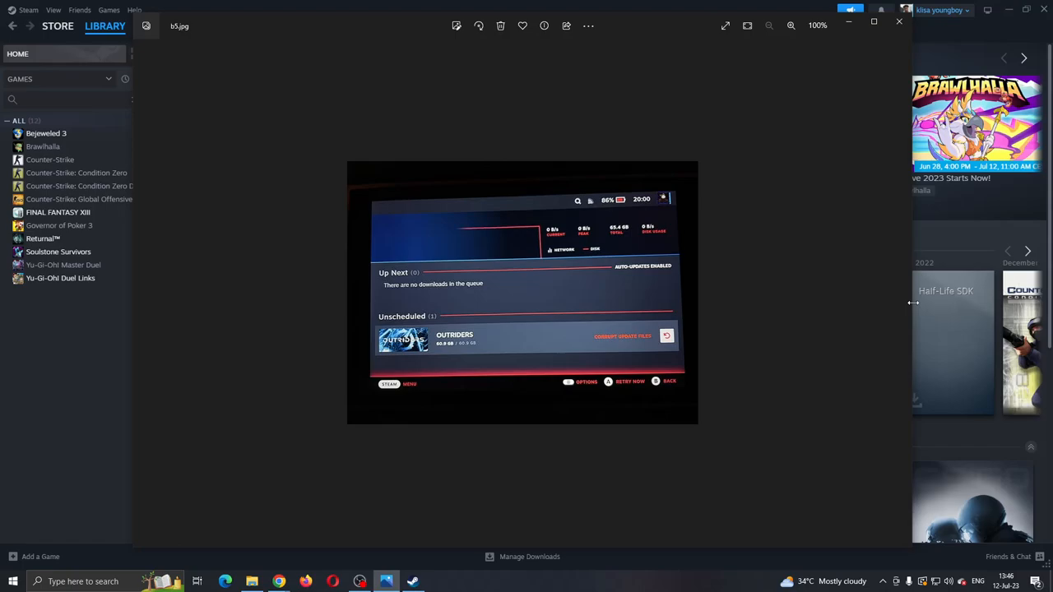
{"action": "mouse_move", "coordinate": [452, 344]}
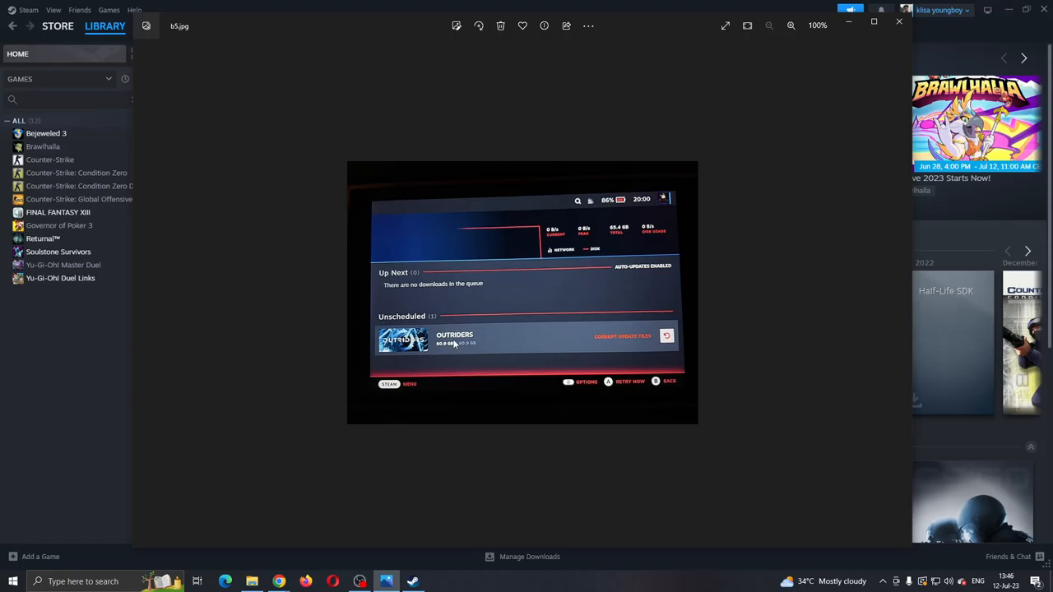
{"action": "mouse_move", "coordinate": [625, 332]}
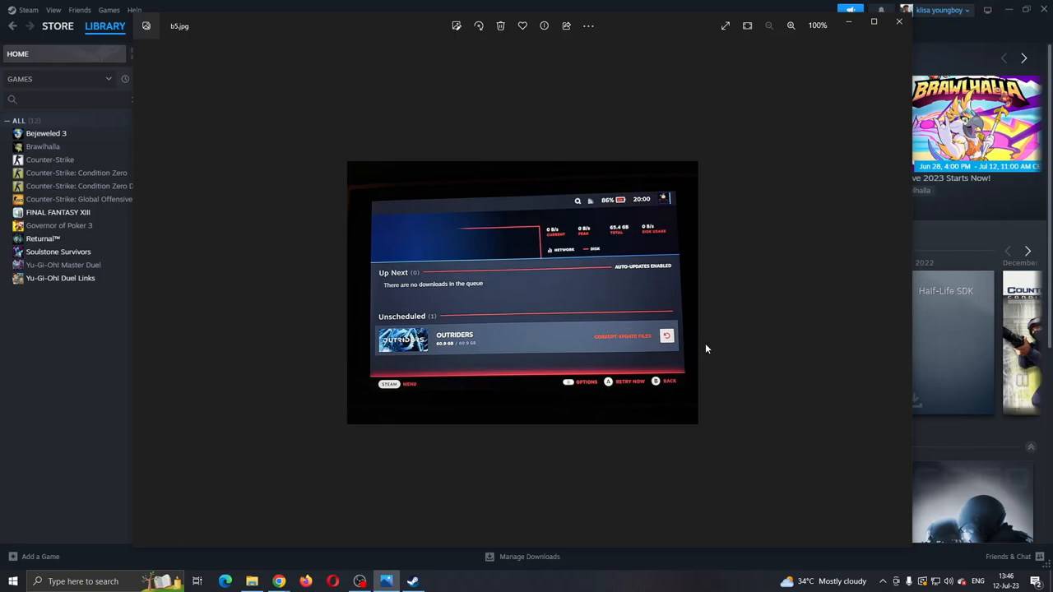
{"action": "mouse_move", "coordinate": [747, 333]}
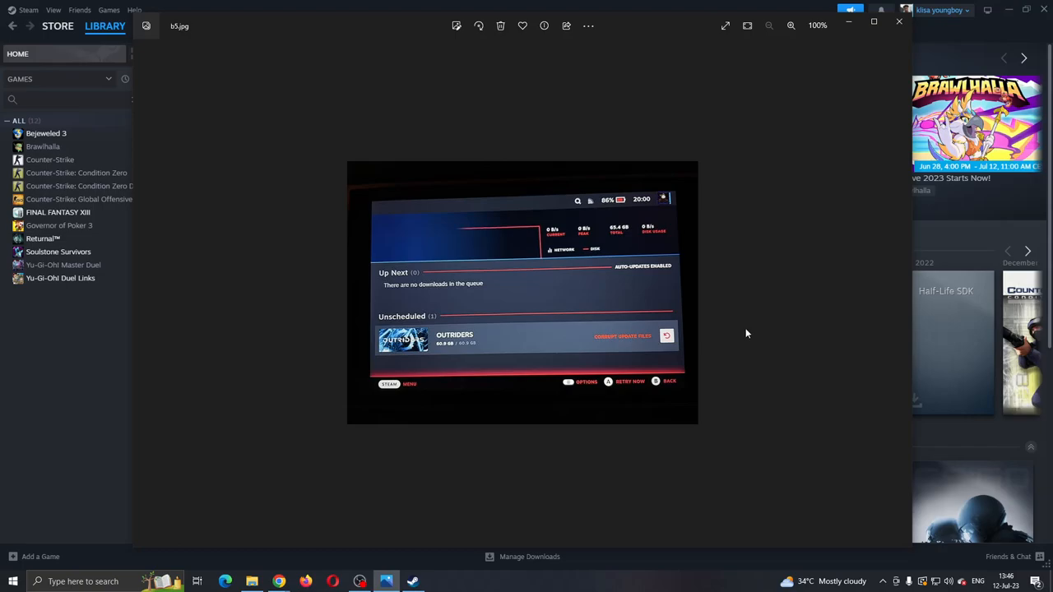
{"action": "mouse_move", "coordinate": [736, 341]}
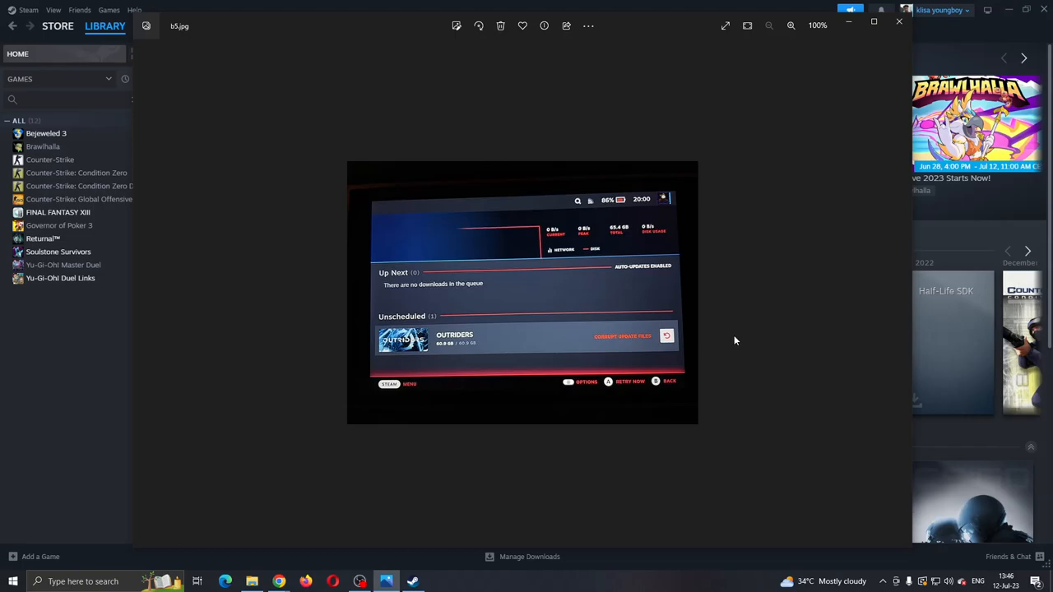
{"action": "mouse_move", "coordinate": [569, 441]}
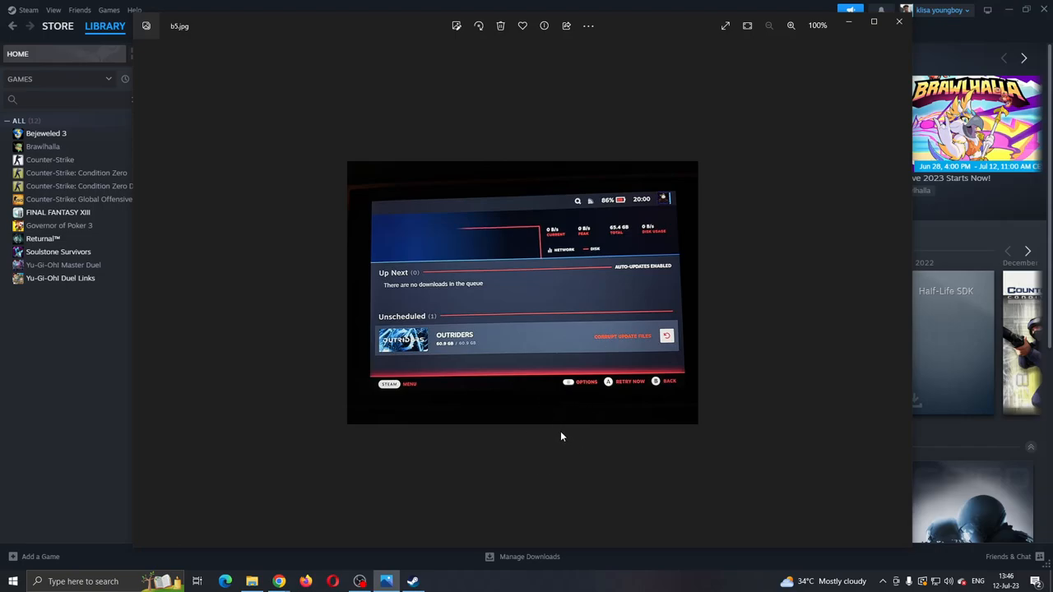
{"action": "mouse_move", "coordinate": [740, 426]}
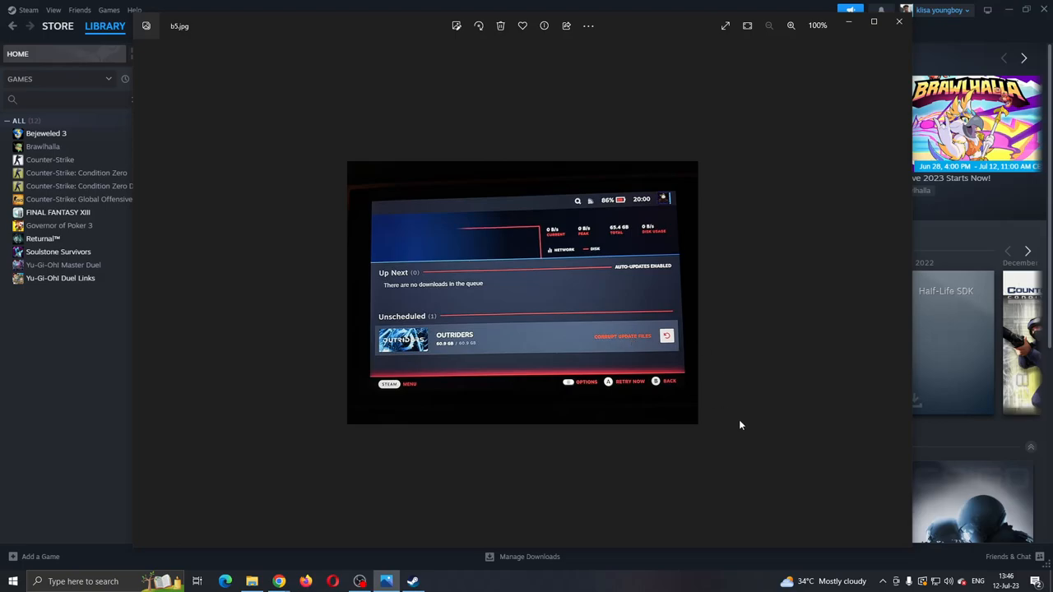
{"action": "mouse_move", "coordinate": [775, 444]}
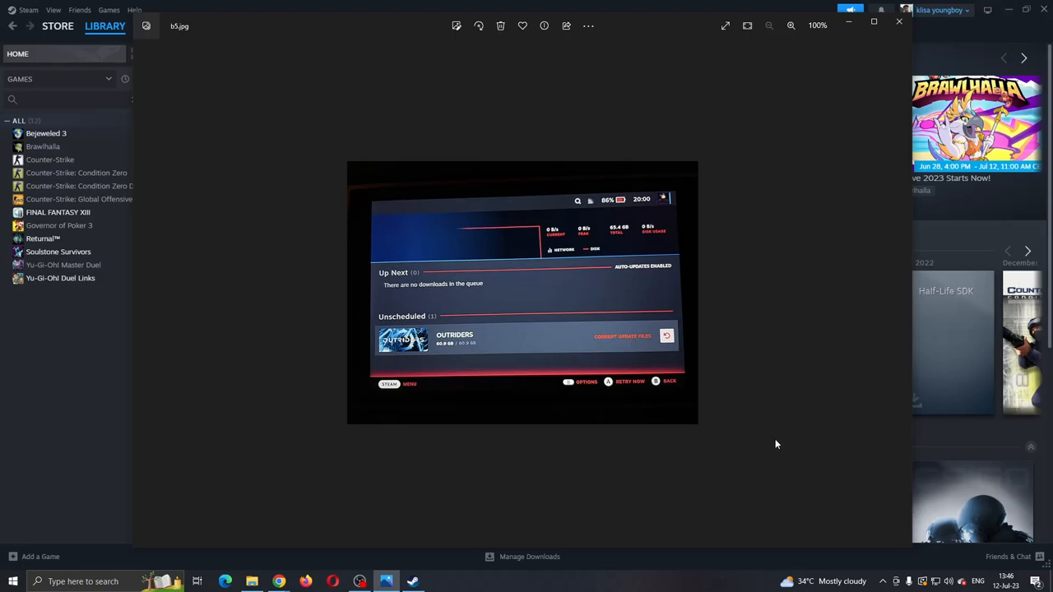
{"action": "mouse_move", "coordinate": [766, 435]}
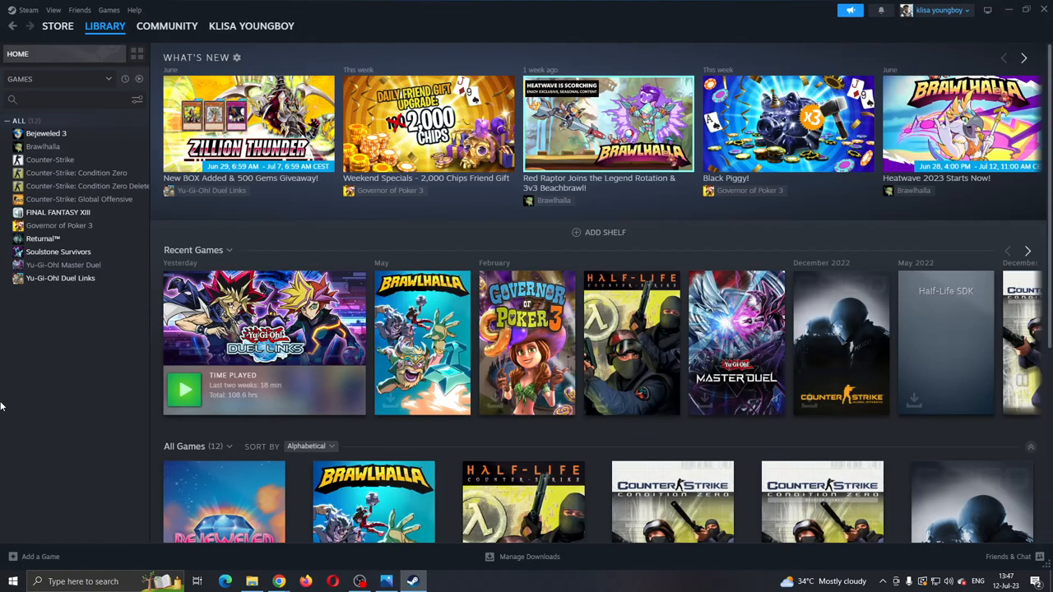
{"action": "mouse_move", "coordinate": [215, 112]}
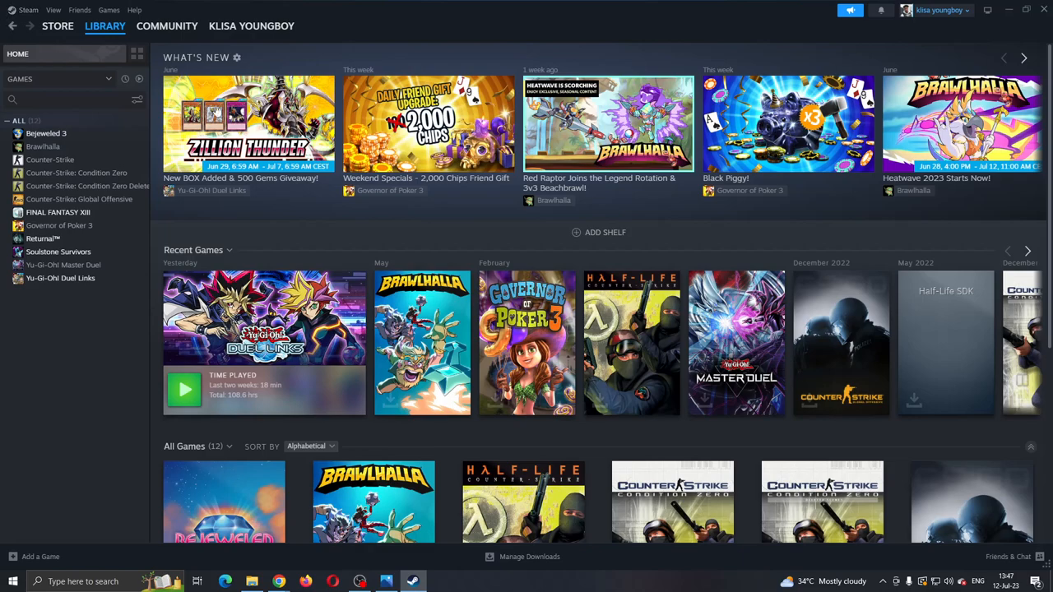
{"action": "mouse_move", "coordinate": [607, 124]}
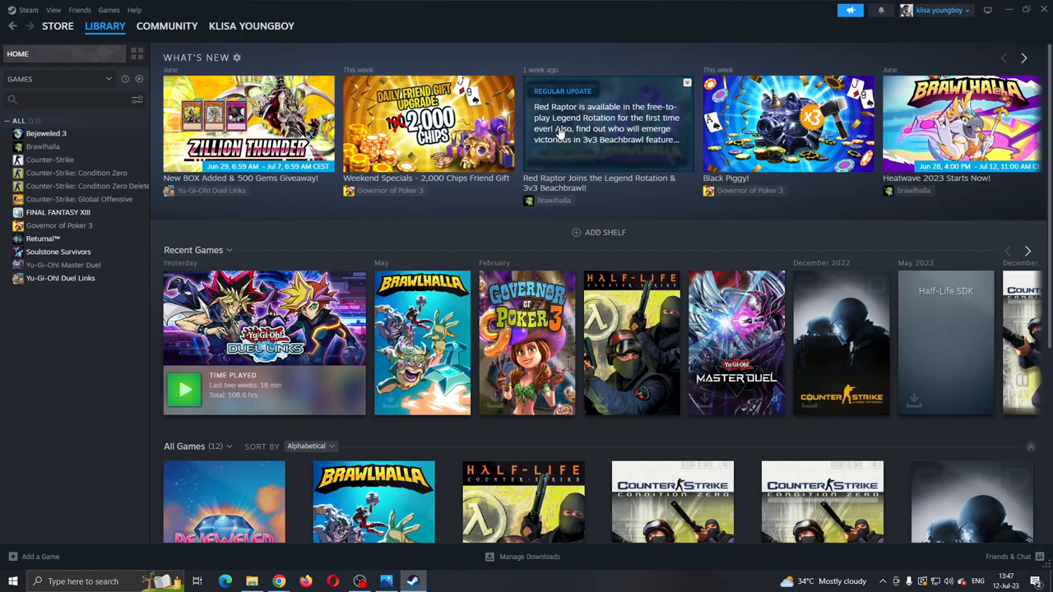
Step: Review the download settings, then open Bejeweled 3's Properties from its library context menu
{"action": "left_click", "coordinate": [57, 25]}
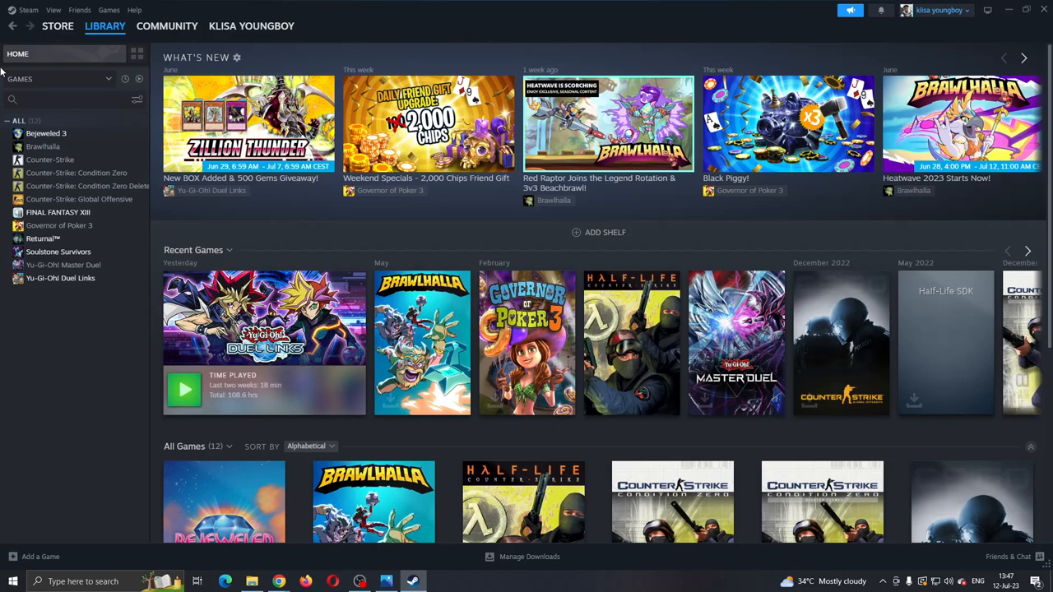
{"action": "left_click", "coordinate": [105, 26]}
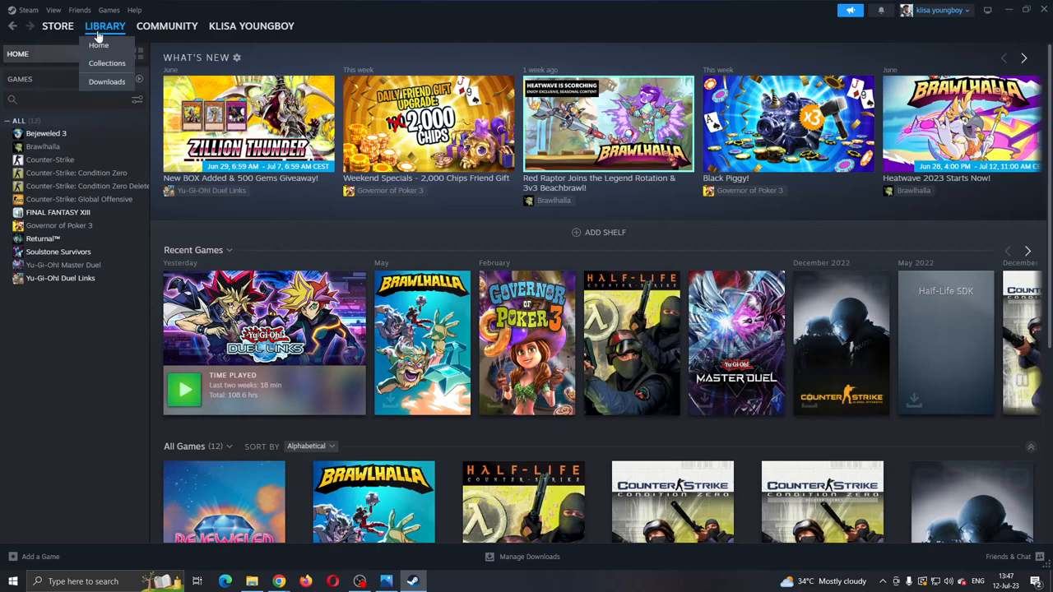
{"action": "mouse_move", "coordinate": [127, 8]}
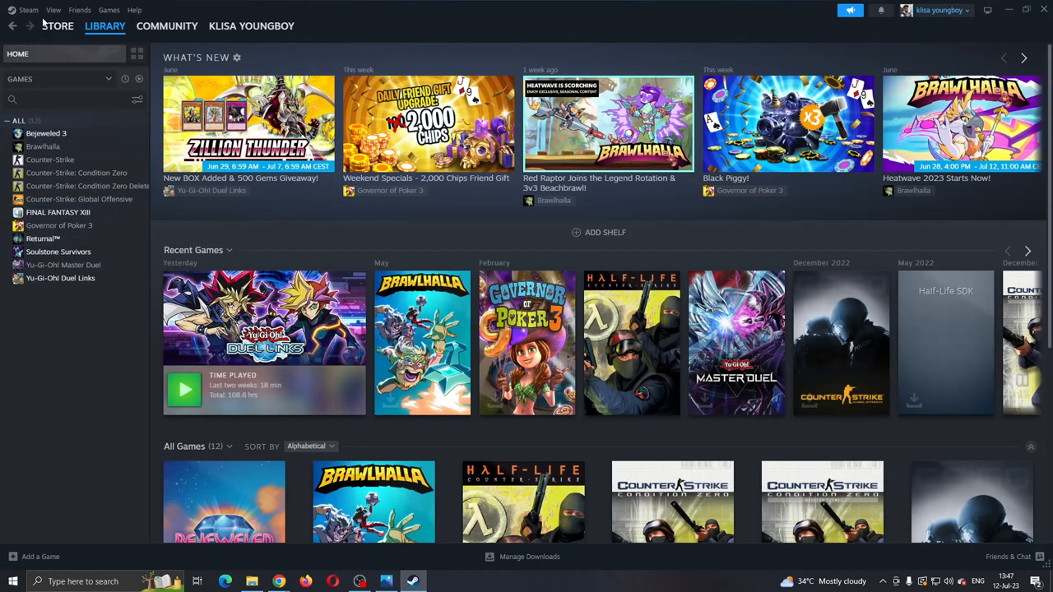
{"action": "mouse_move", "coordinate": [29, 10]}
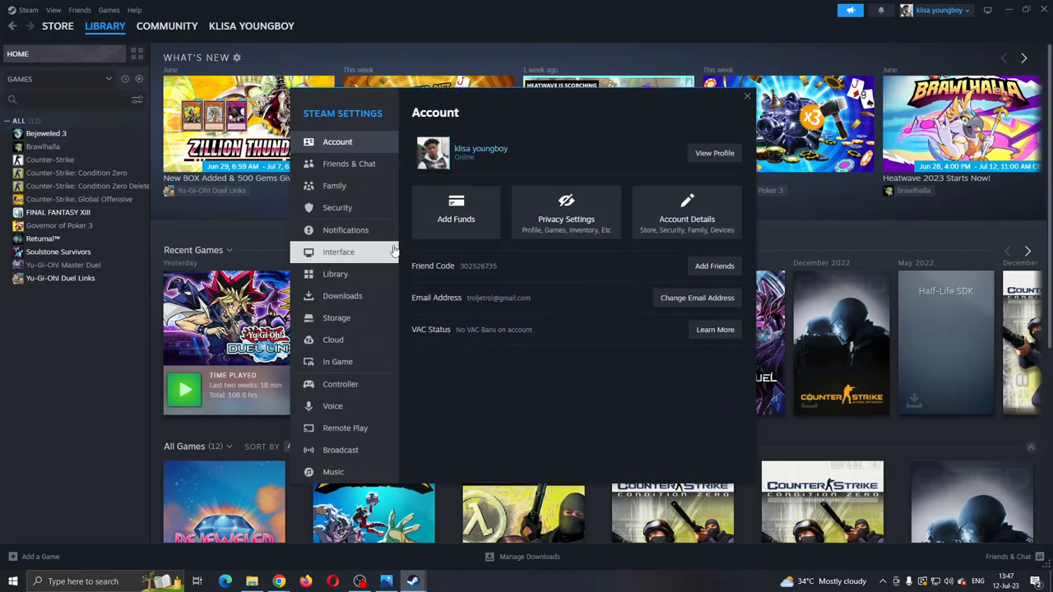
{"action": "left_click", "coordinate": [342, 295]}
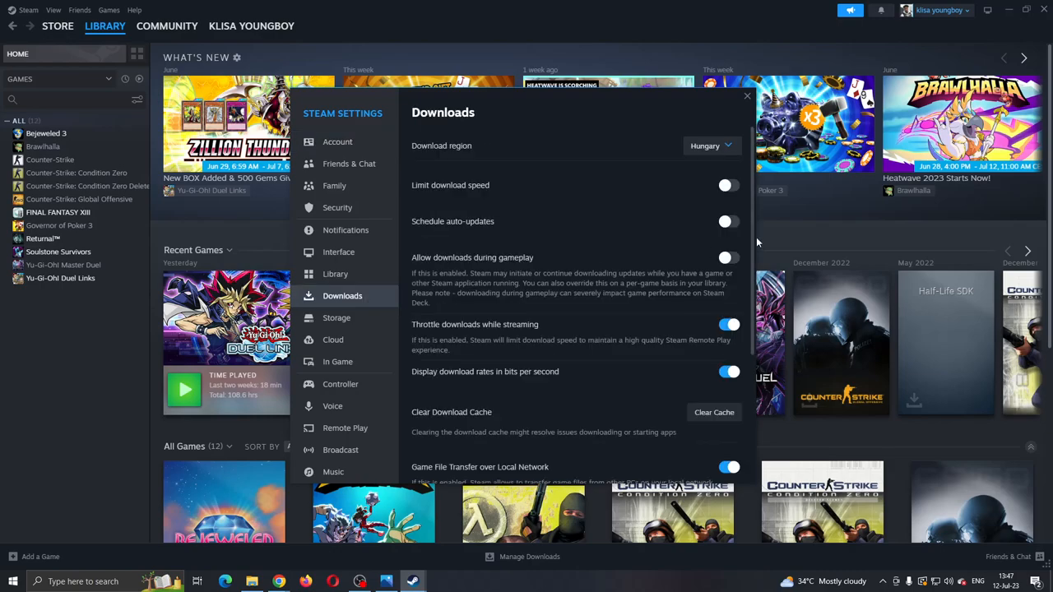
{"action": "scroll", "scroll_direction": "down", "scroll_amount": 3}
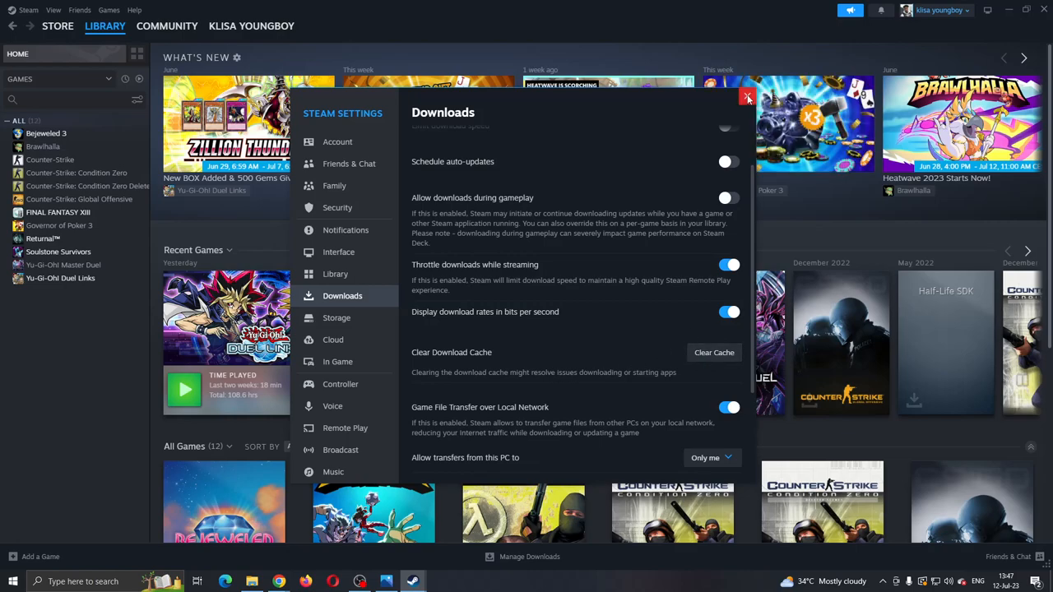
{"action": "left_click", "coordinate": [747, 96]}
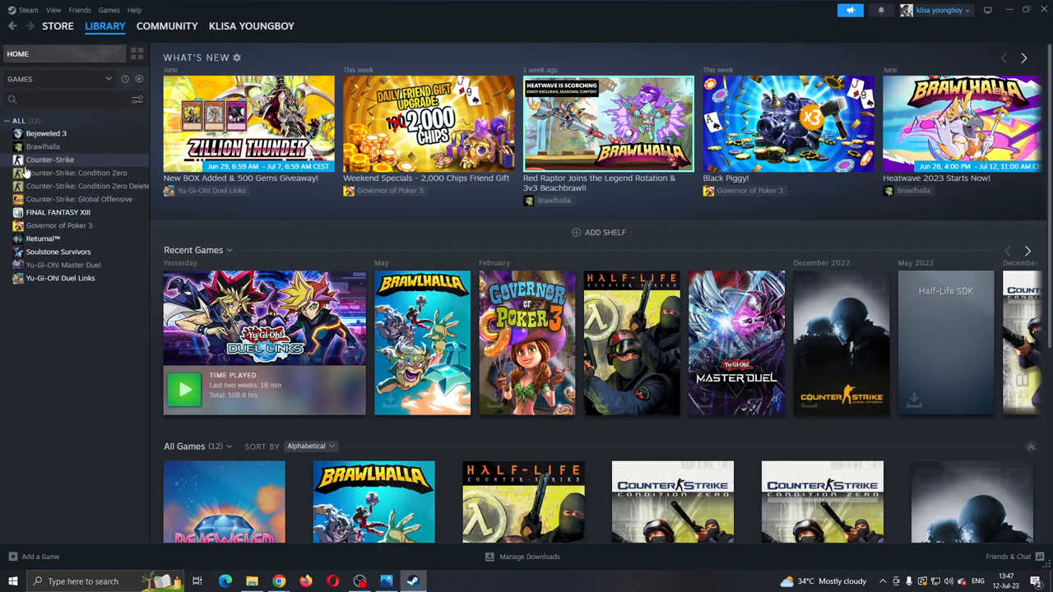
{"action": "right_click", "coordinate": [46, 133]}
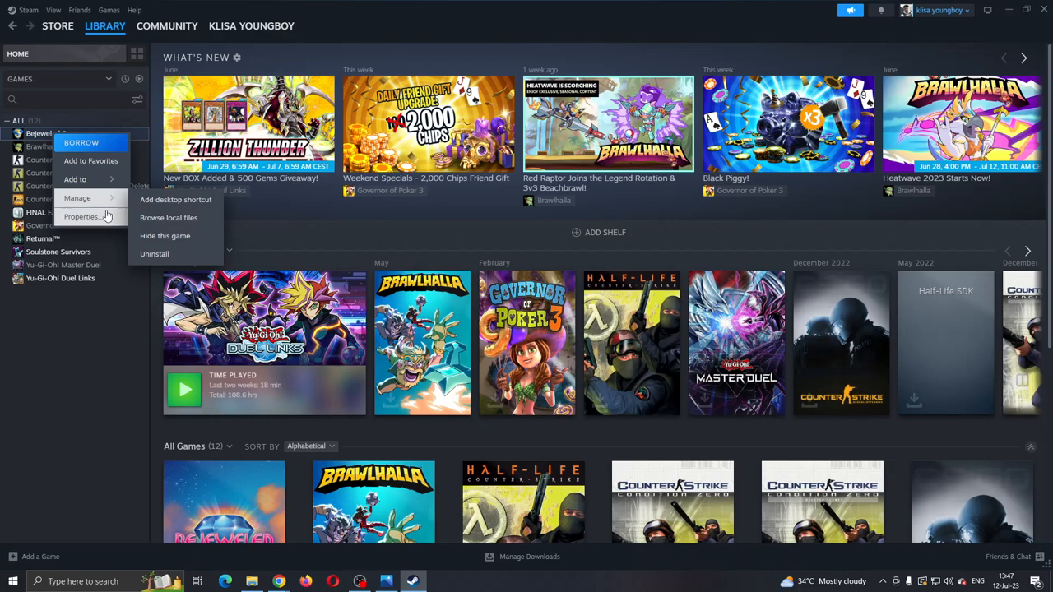
{"action": "left_click", "coordinate": [81, 217]}
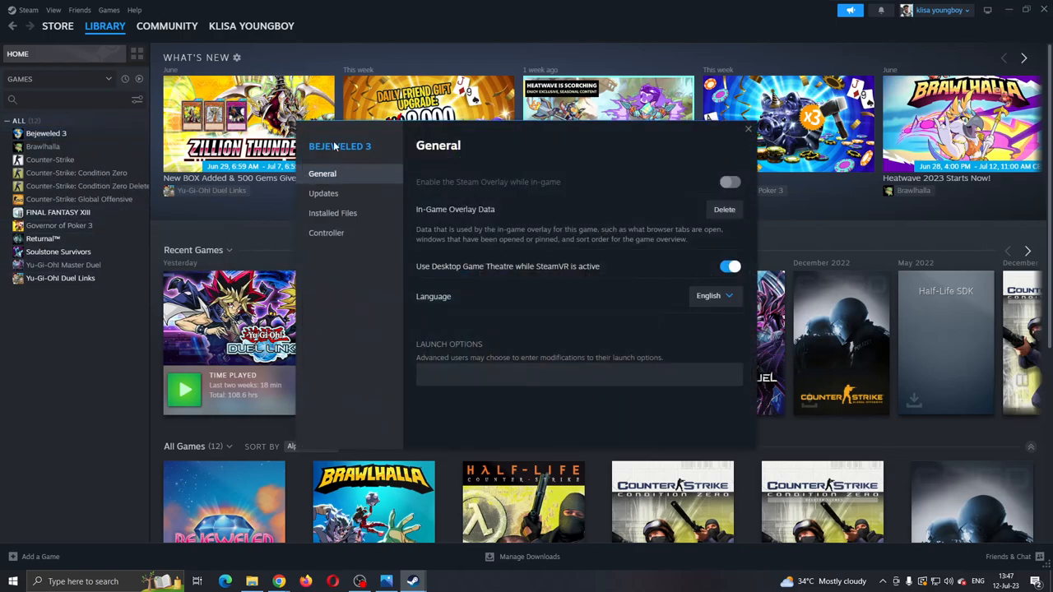
Step: View Bejeweled 3's Installed Files page with file verification, then close Properties
{"action": "left_click", "coordinate": [332, 213]}
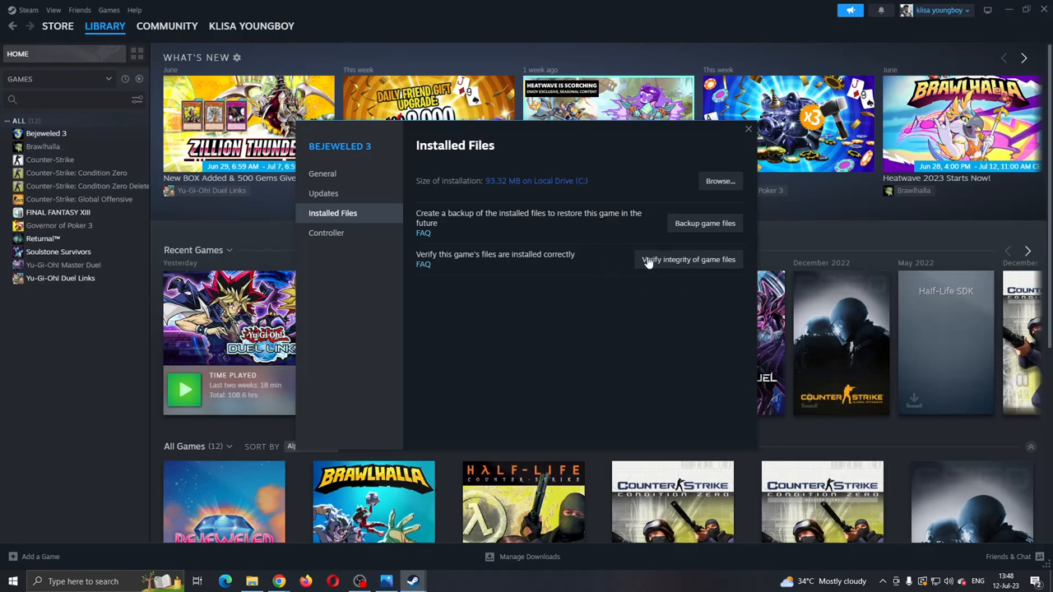
{"action": "mouse_move", "coordinate": [701, 249]}
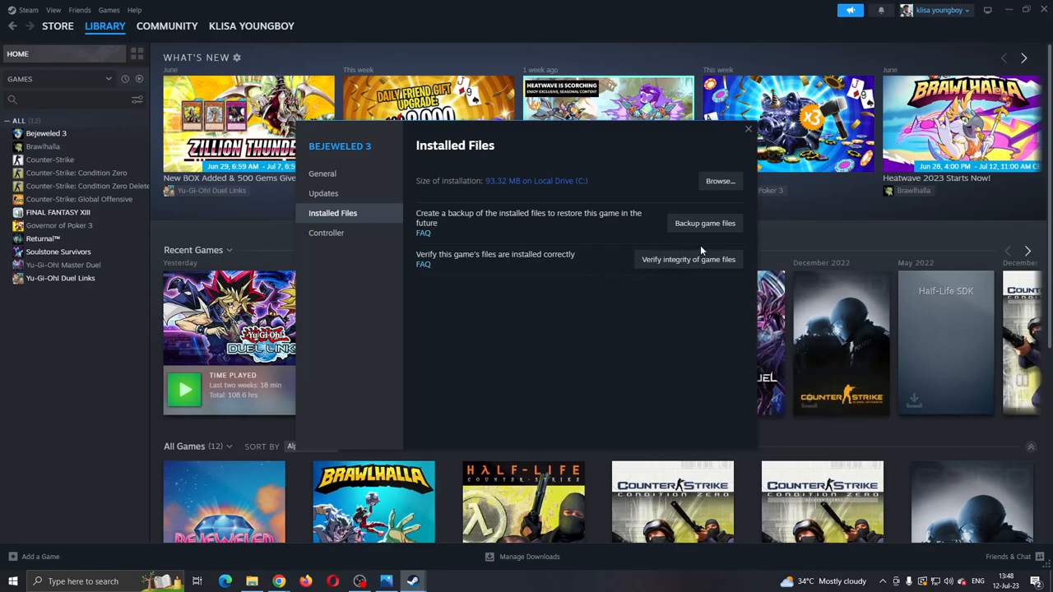
{"action": "left_click", "coordinate": [748, 129]}
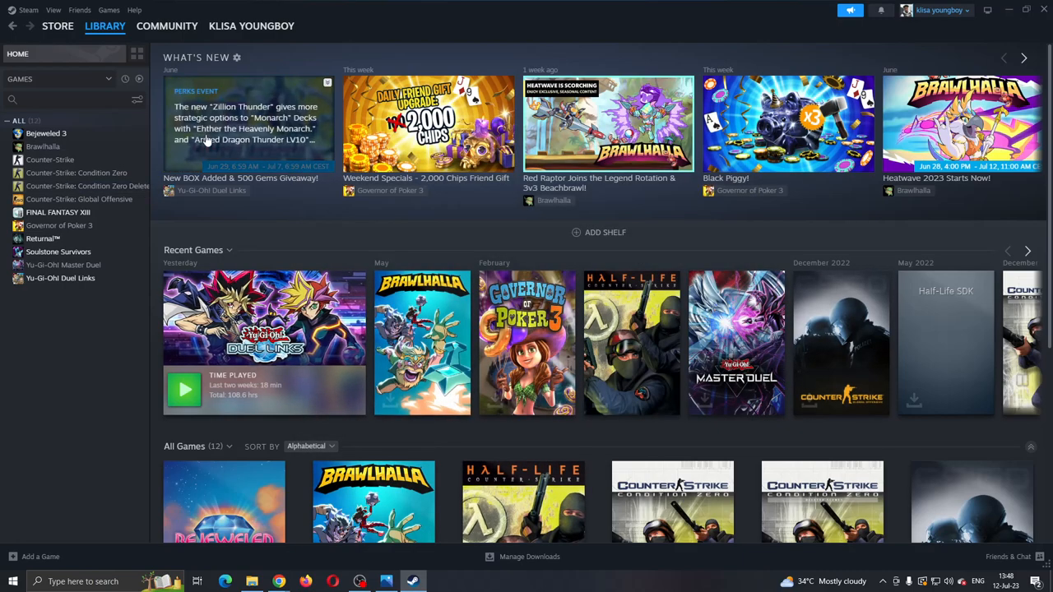